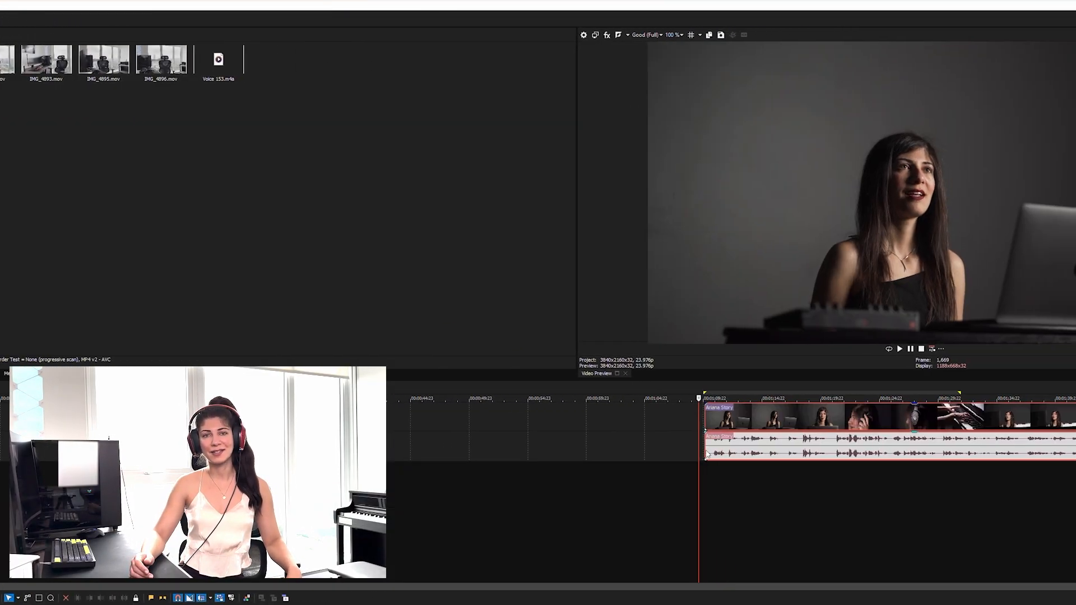
# Bring up the Tools menu listing AI Speech to Text.
pyautogui.click(74, 6)
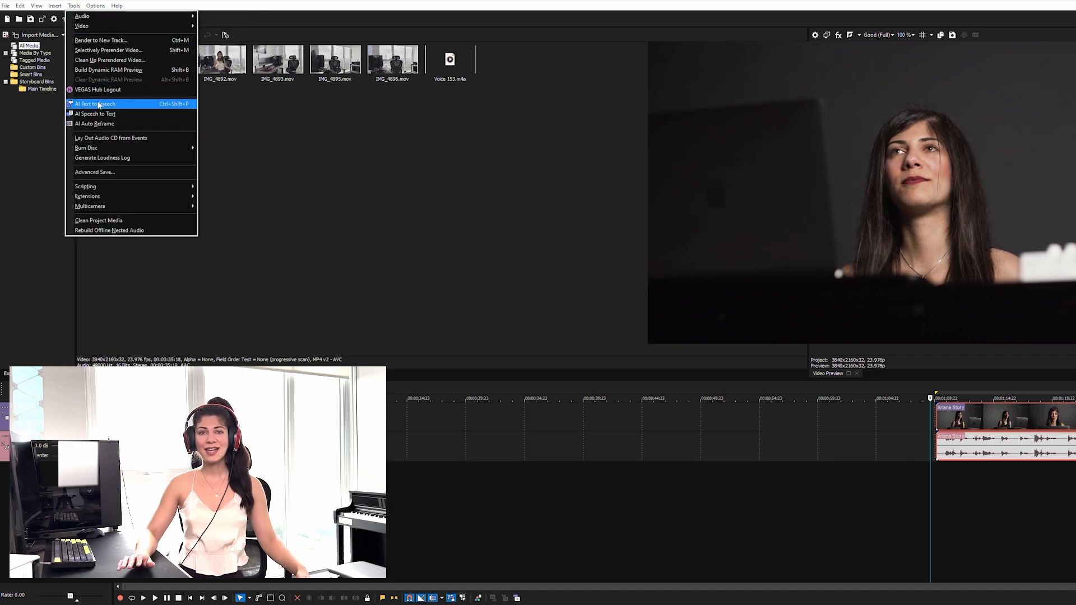
# Run AI Speech to Text on the clip with English (Australia) as the language.
pyautogui.click(94, 113)
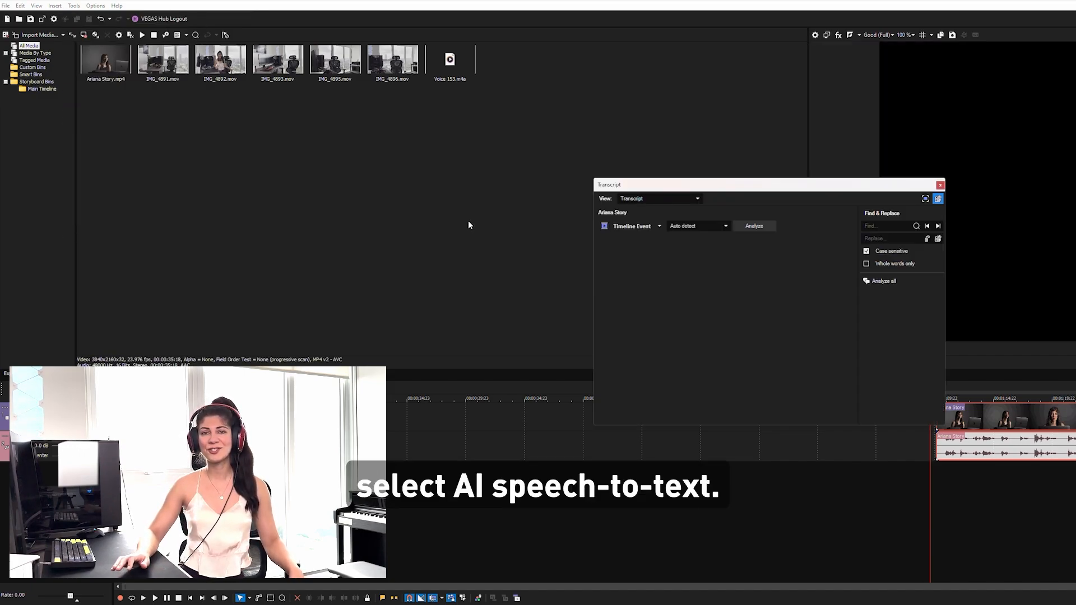
pyautogui.click(696, 225)
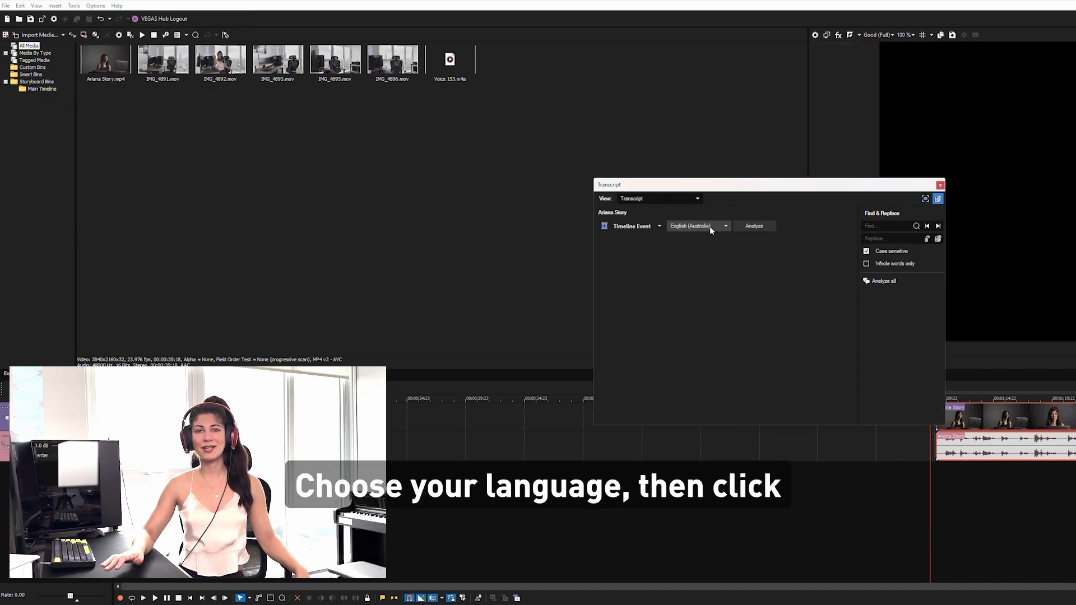
pyautogui.click(753, 225)
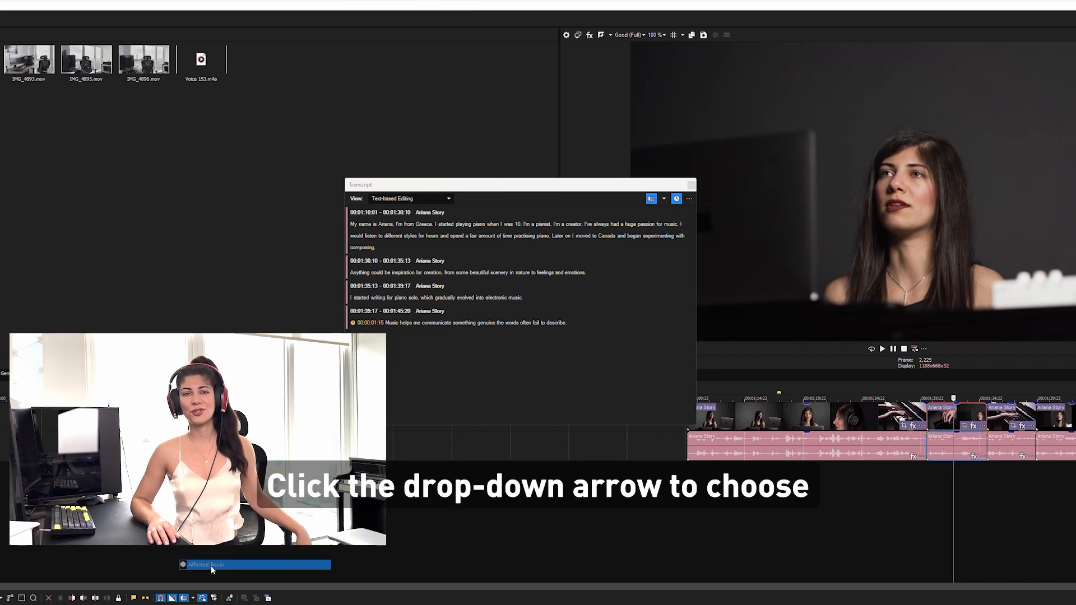
# Select the word 'gradually' in the transcript and bring up its editing options.
pyautogui.doubleClick(443, 297)
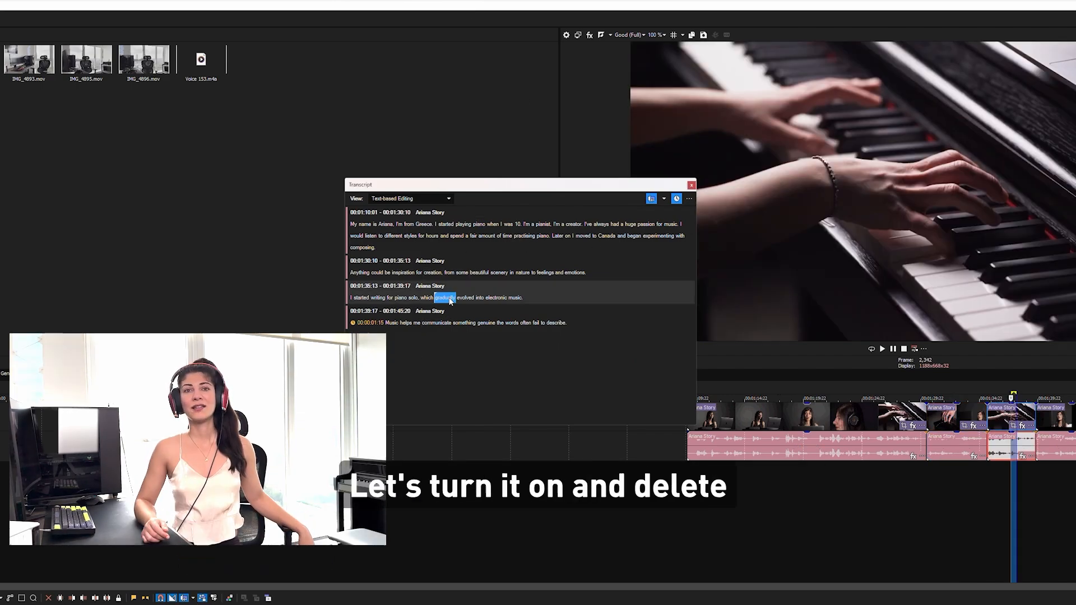
pyautogui.rightClick(445, 296)
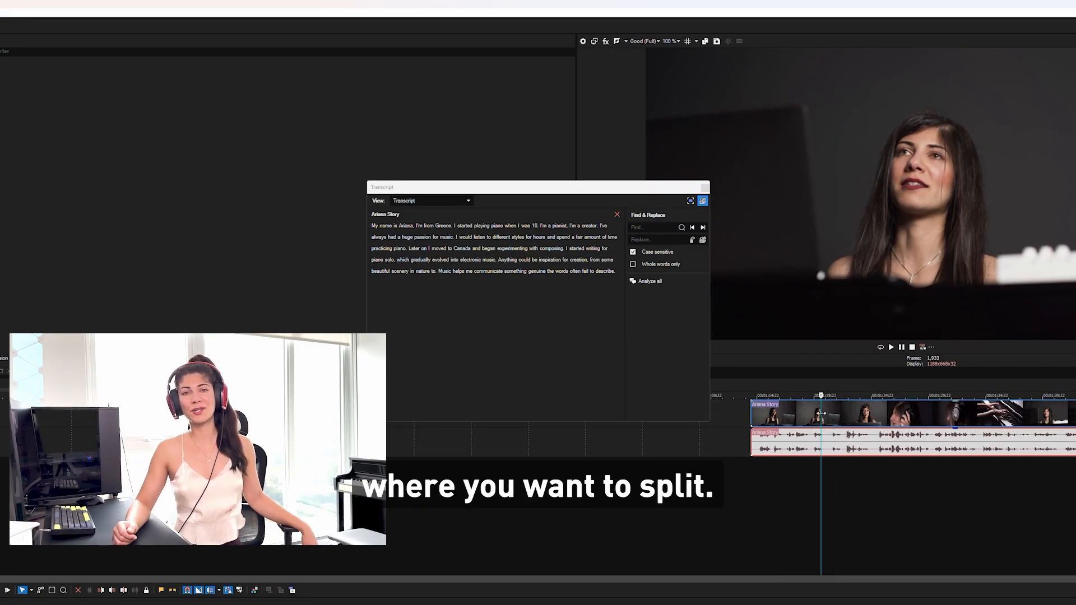
# Split the interview event at the current cursor position.
pyautogui.rightClick(820, 412)
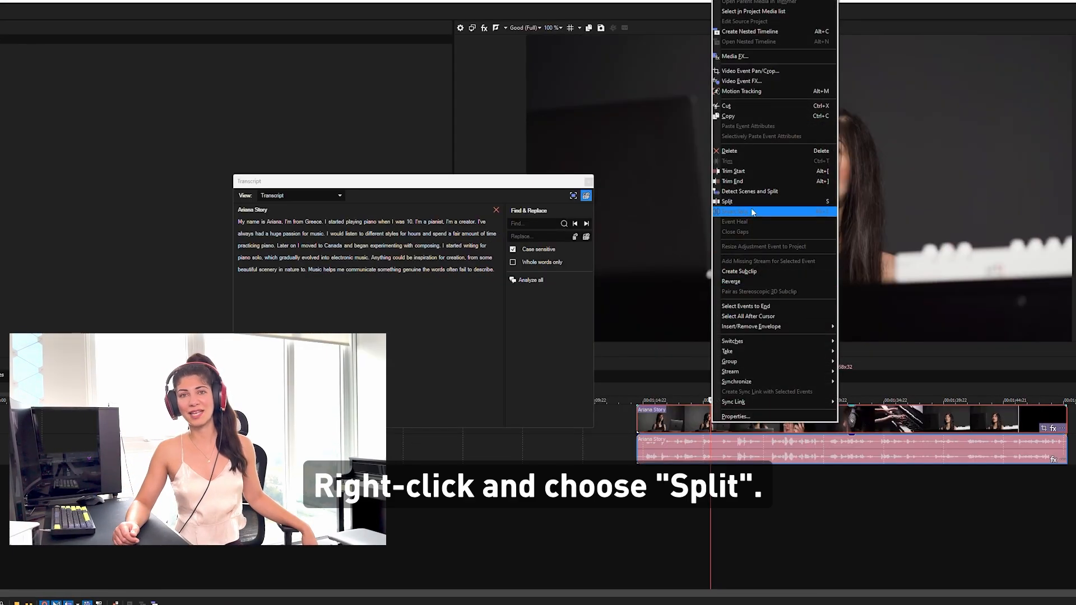
pyautogui.click(726, 201)
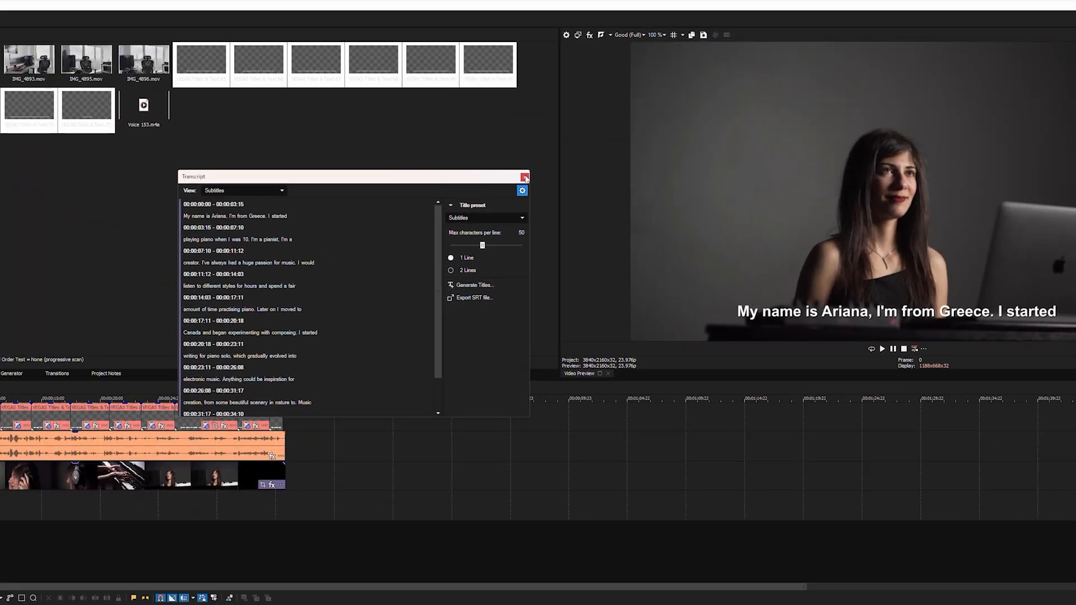
# Close the Transcript window so the subtitled preview can play.
pyautogui.click(524, 176)
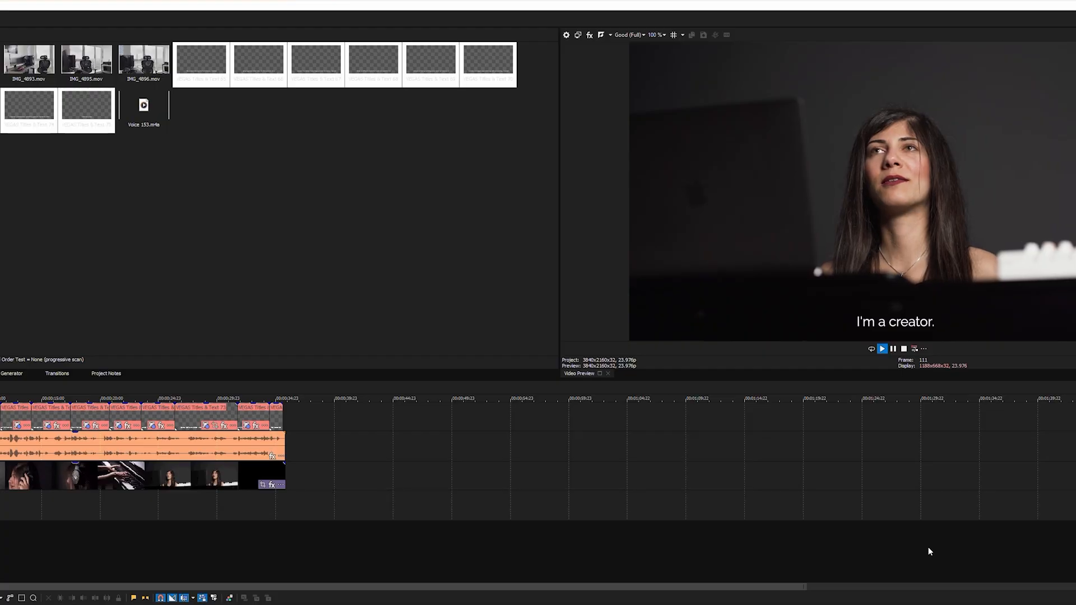